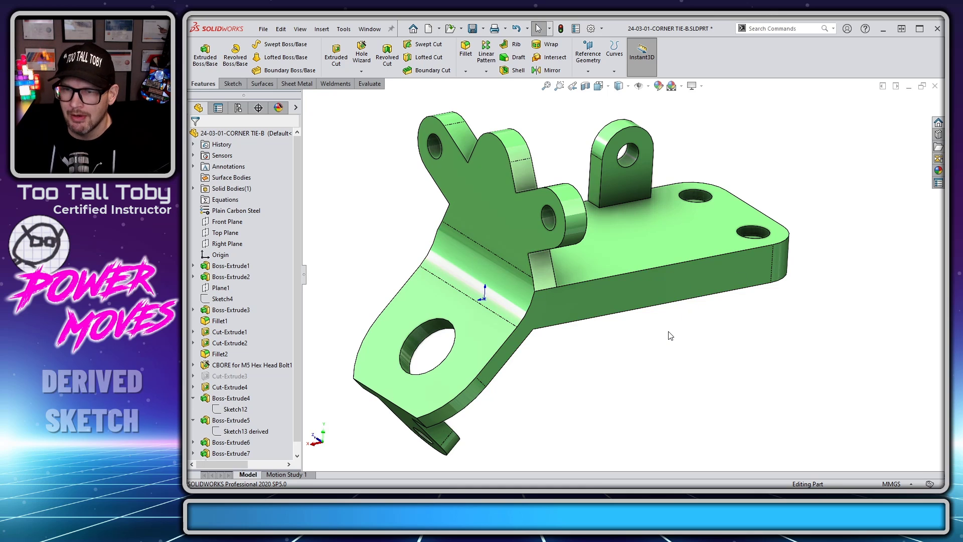
pyautogui.moveTo(662, 286)
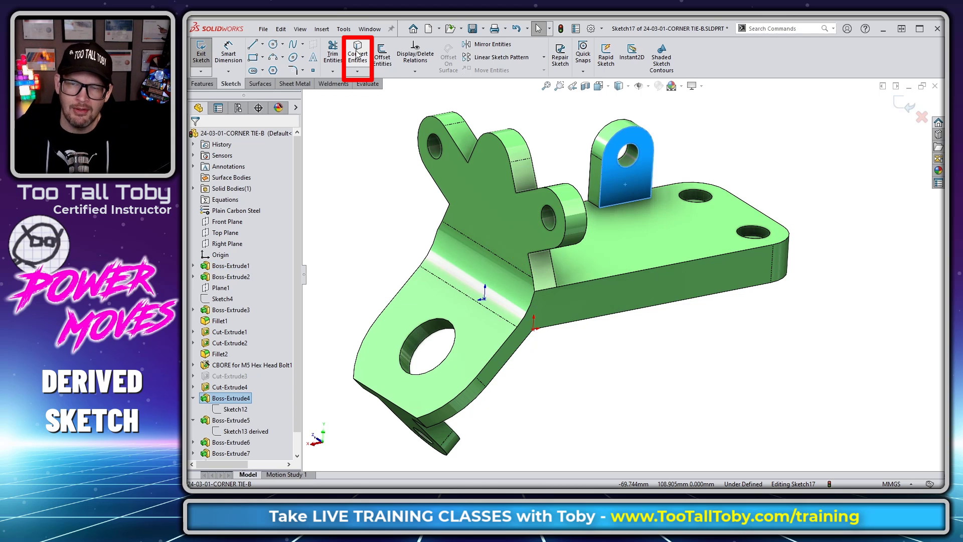
# Edit Sketch12 and draw three small circles below the lug's central hole
pyautogui.click(358, 50)
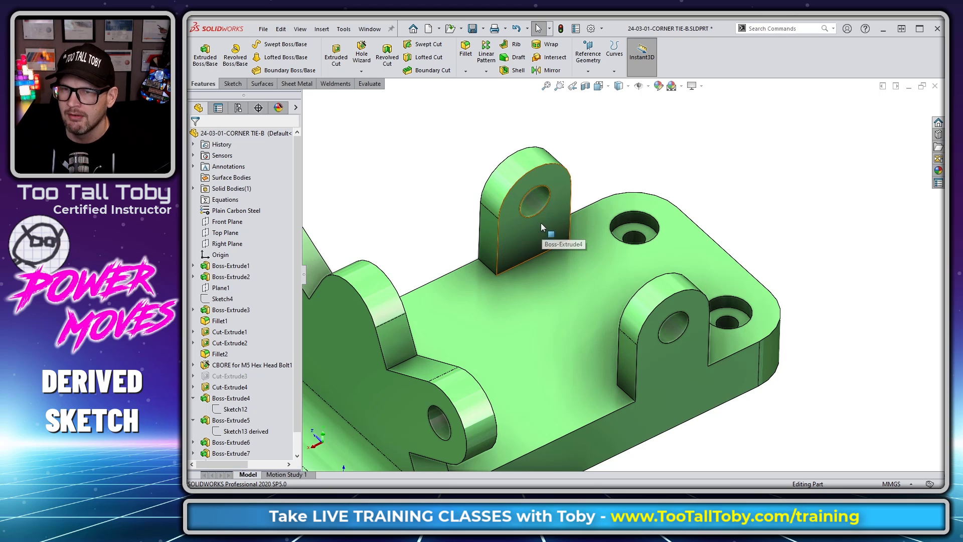
pyautogui.click(541, 229)
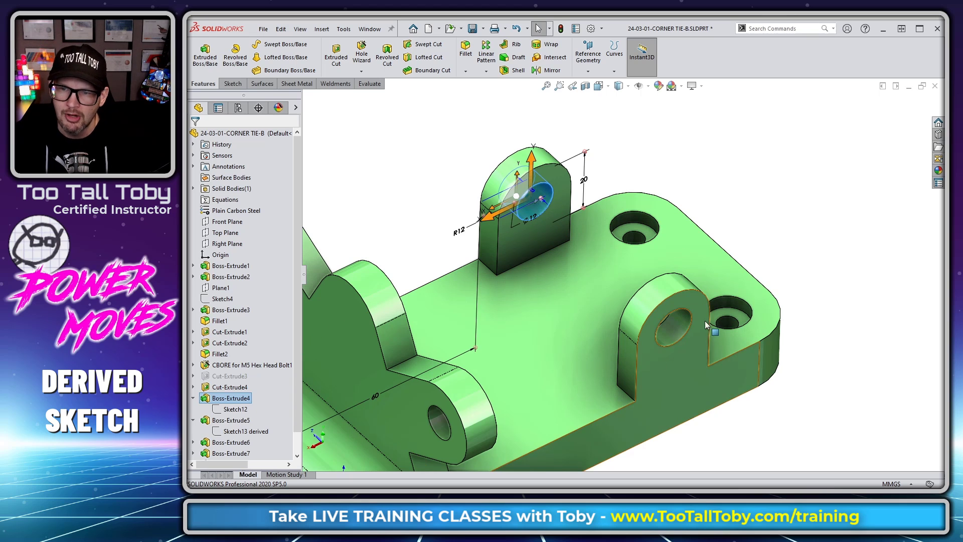
pyautogui.moveTo(749, 190)
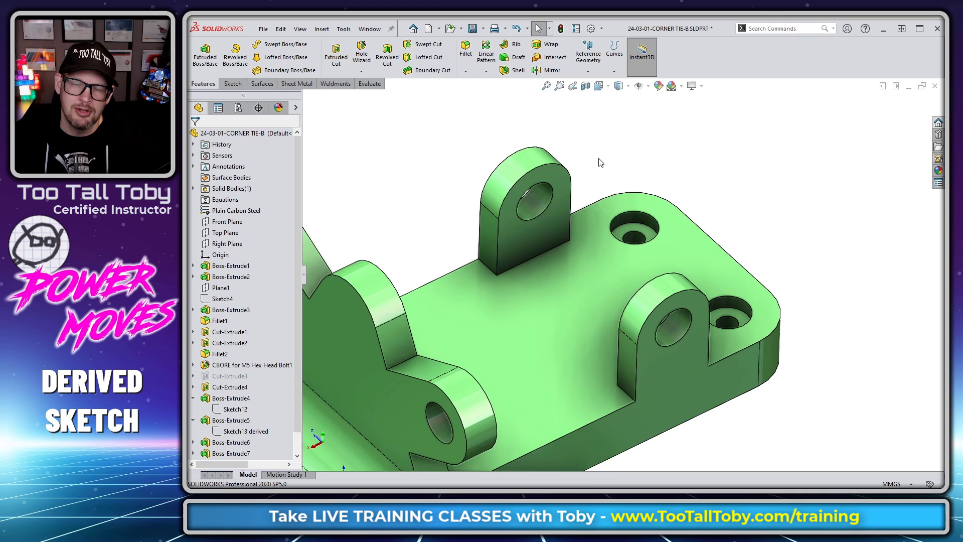
pyautogui.moveTo(622, 192)
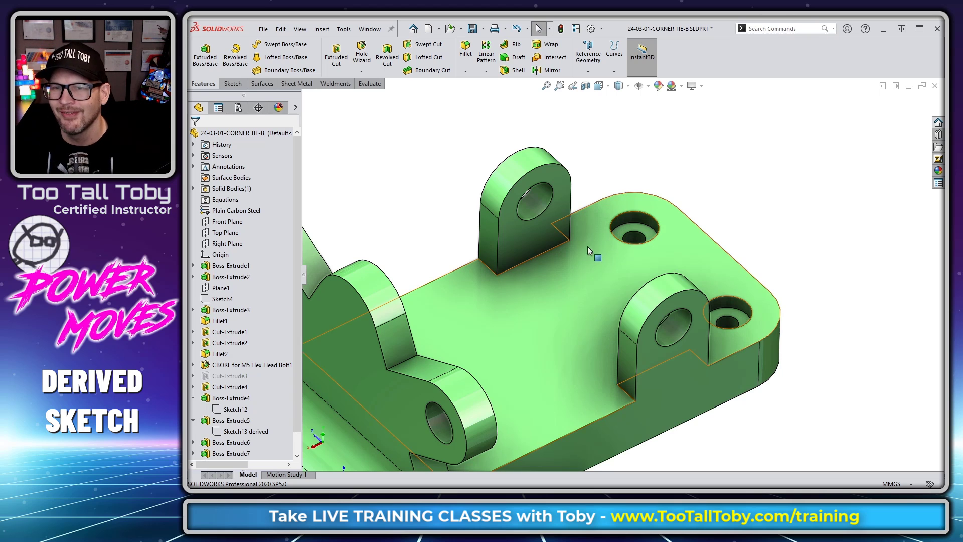
pyautogui.click(236, 409)
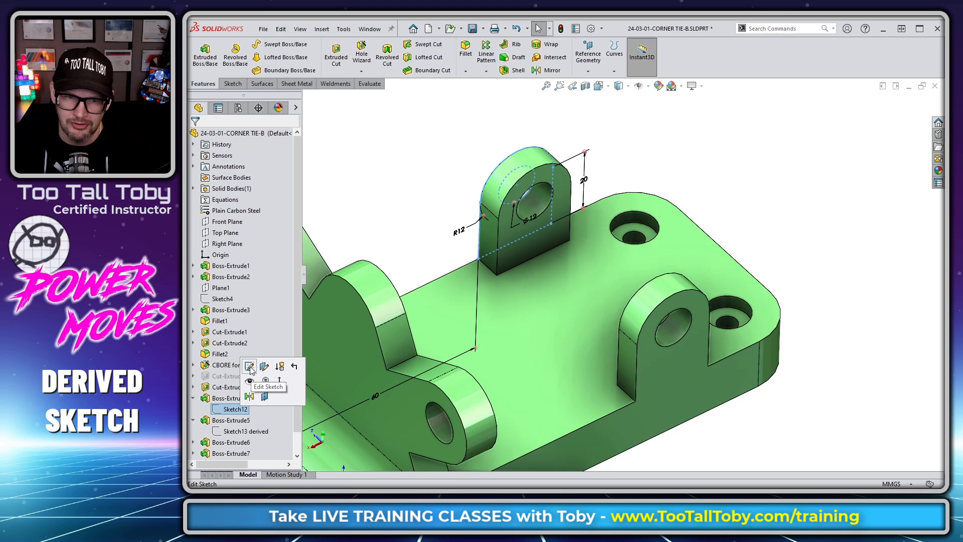
pyautogui.click(249, 367)
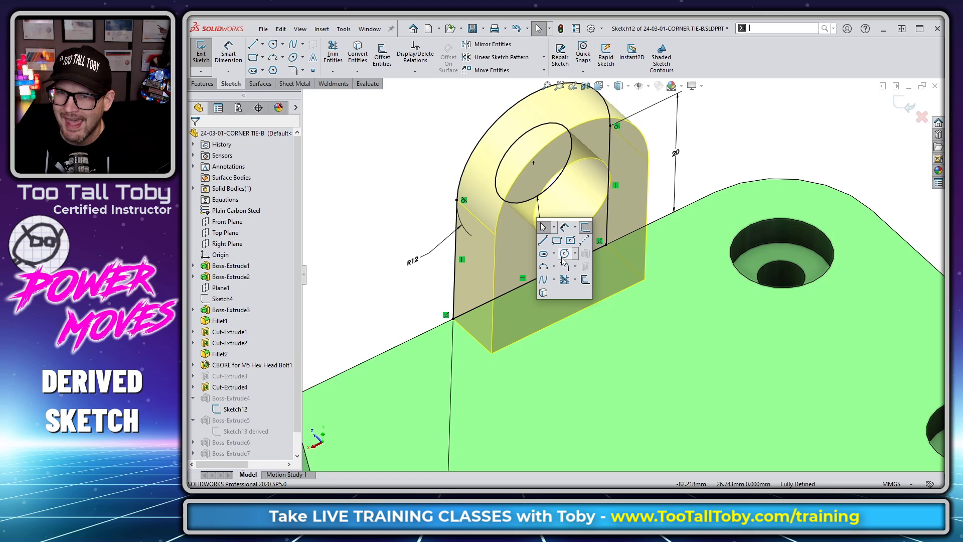
pyautogui.click(563, 253)
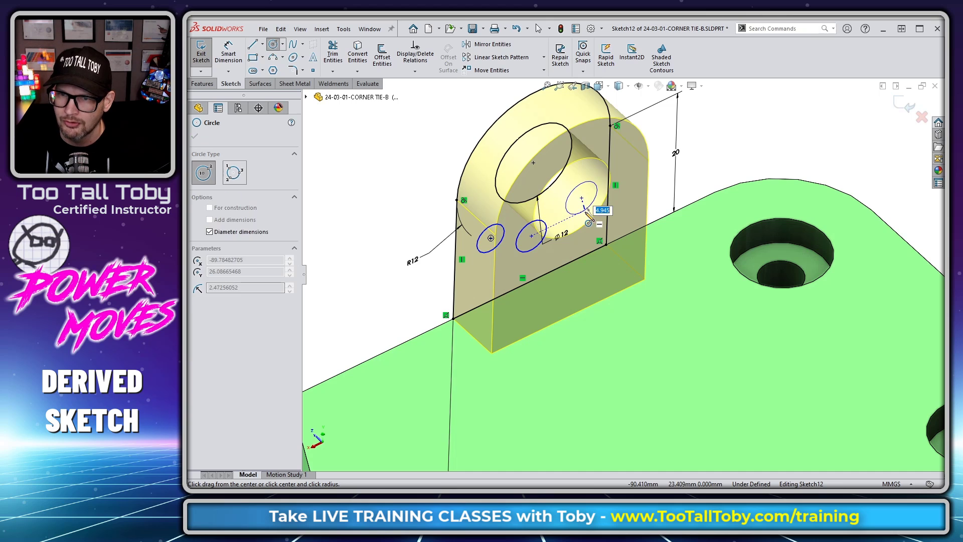
pyautogui.click(201, 52)
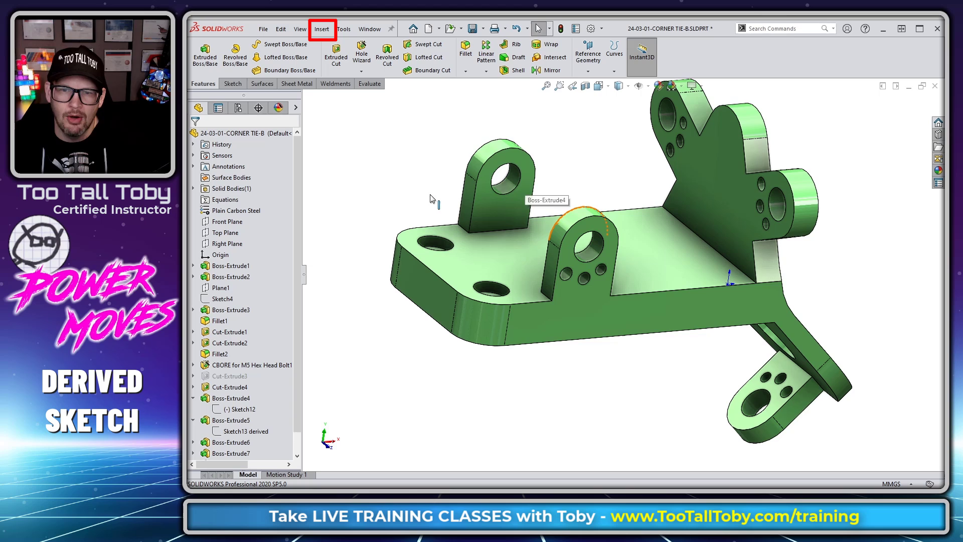
# Confirm Derived Sketch is disabled, then select Sketch12 while holding Ctrl for the plate face
pyautogui.click(322, 28)
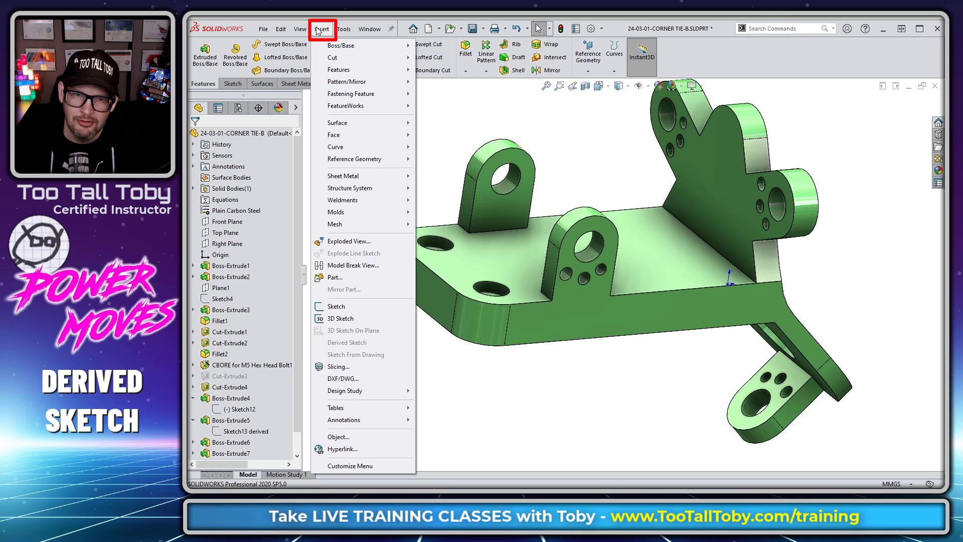
pyautogui.moveTo(346, 342)
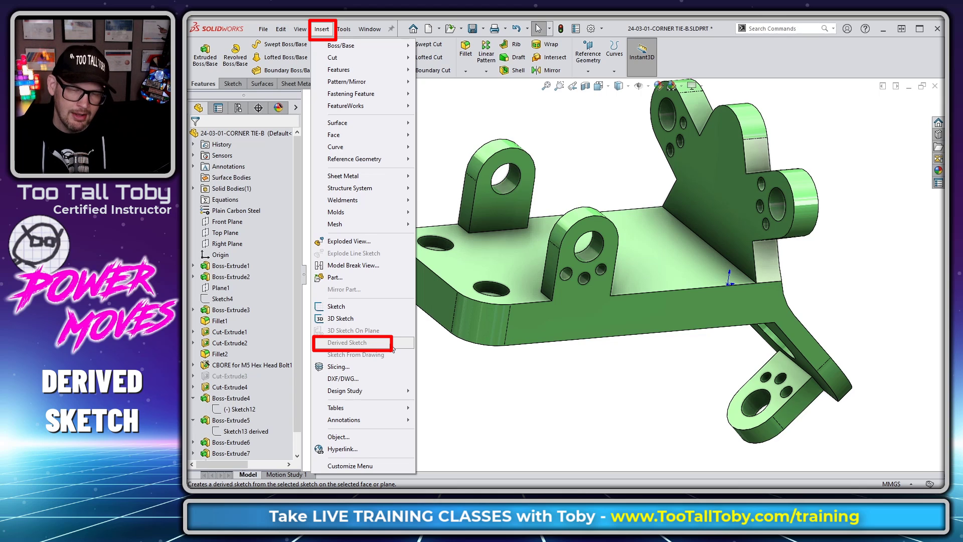
pyautogui.click(367, 343)
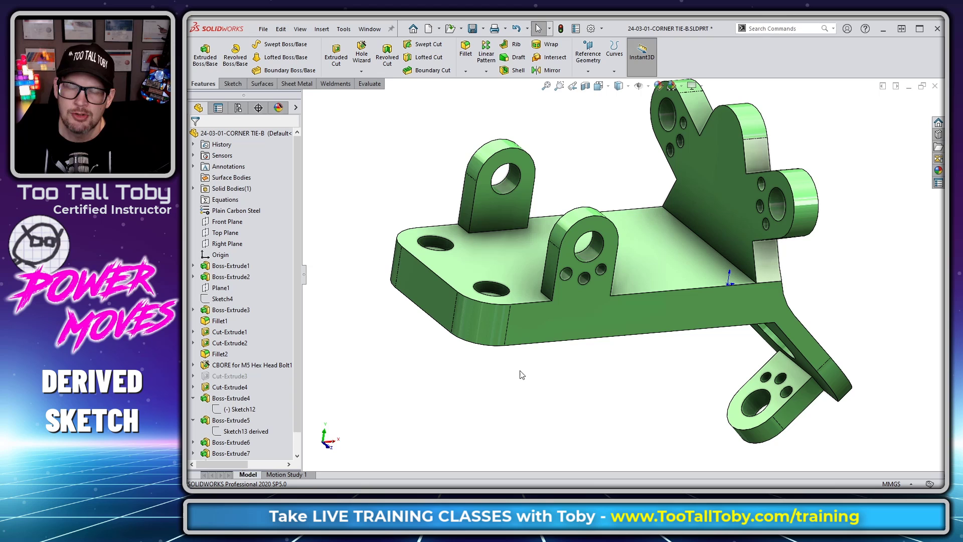
pyautogui.moveTo(502, 400)
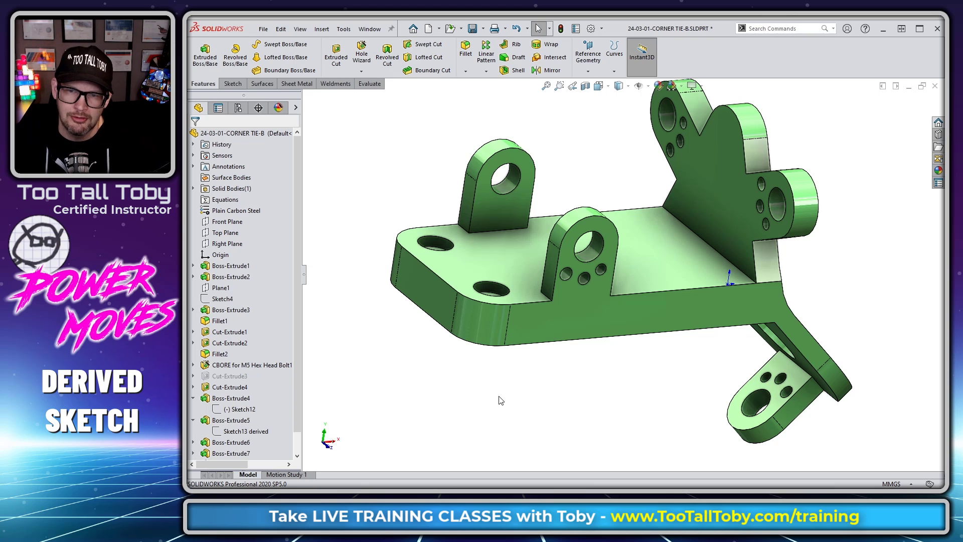
pyautogui.moveTo(452, 376)
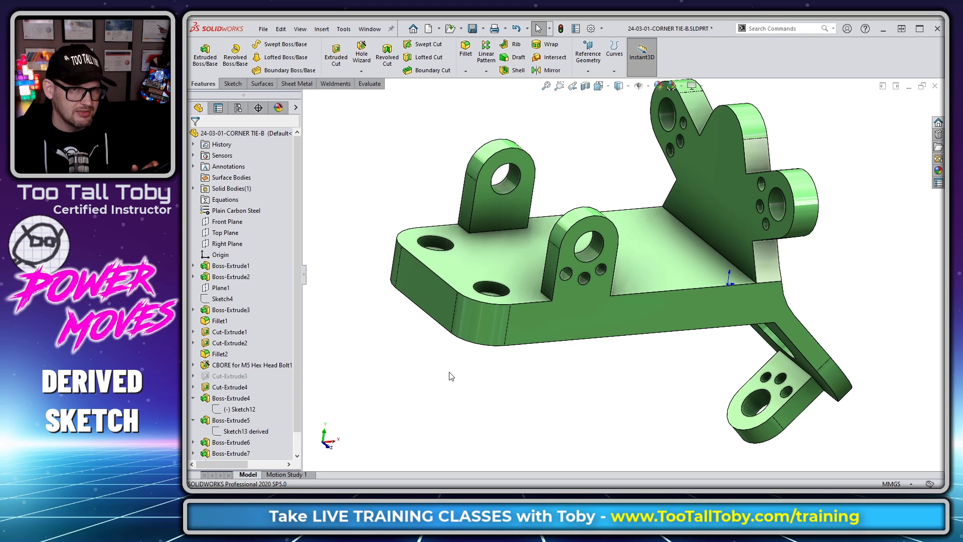
pyautogui.moveTo(397, 382)
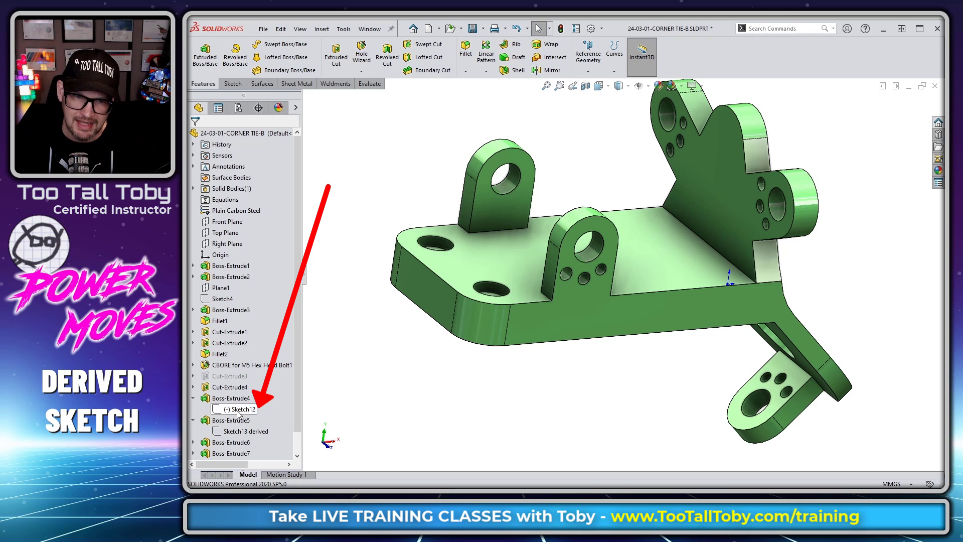
pyautogui.click(241, 409)
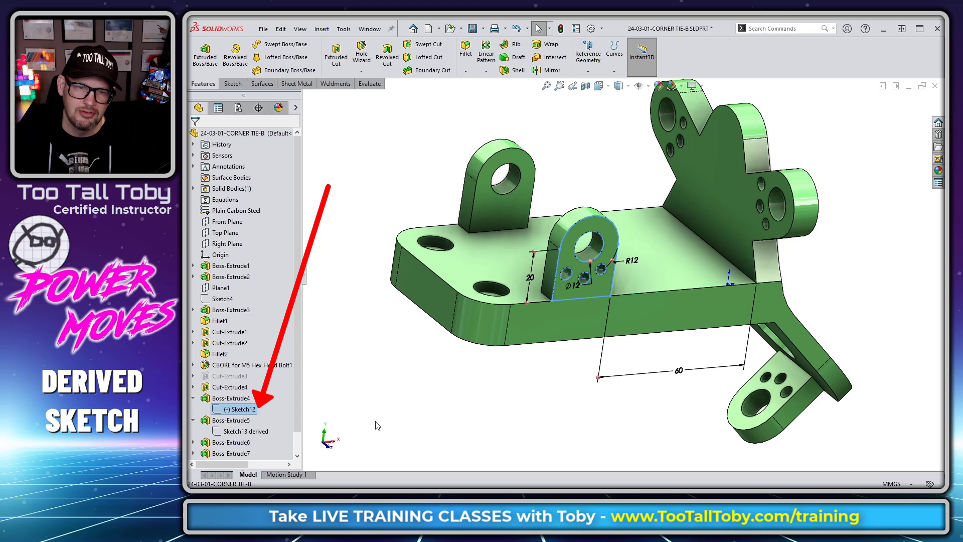
pyautogui.press('ctrl')
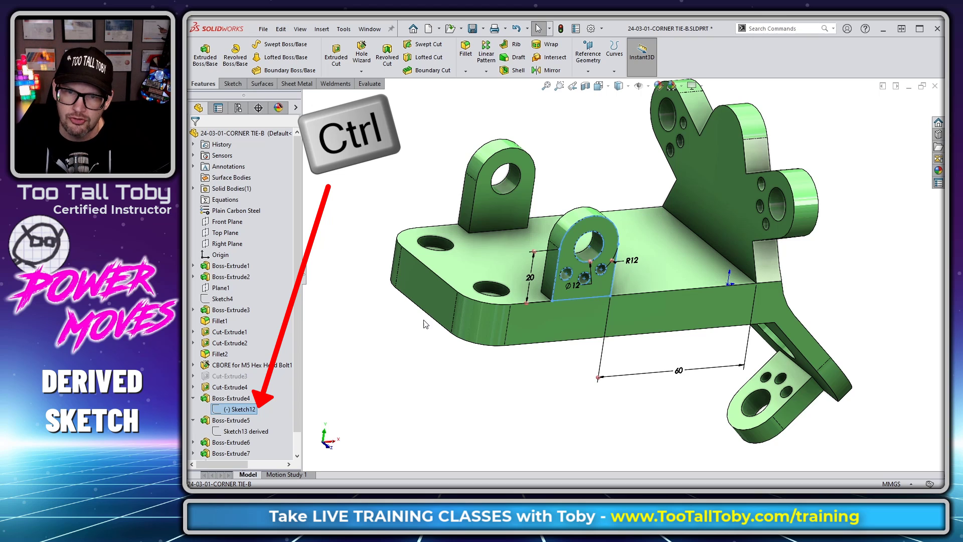
pyautogui.moveTo(421, 284)
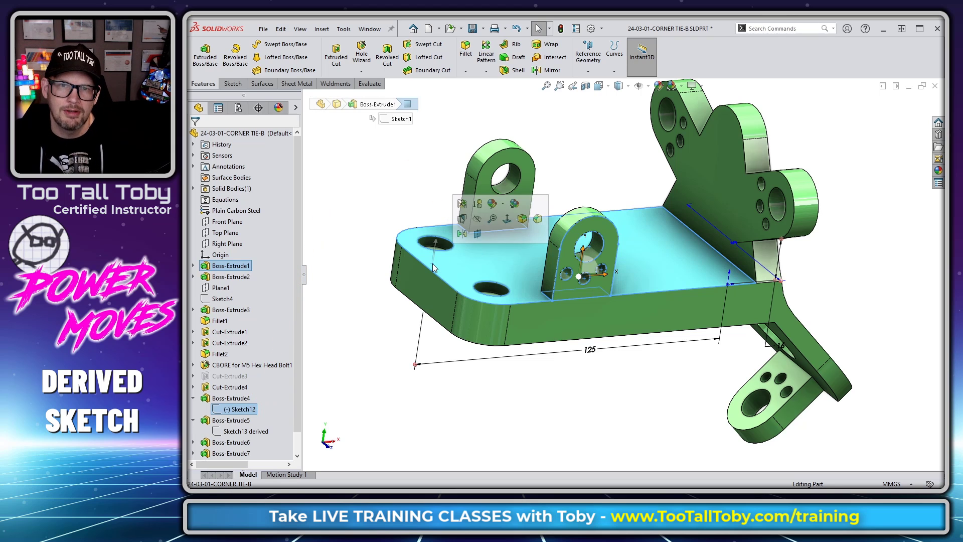
# Insert a derived copy of Sketch12 onto the base plate's top face
pyautogui.click(322, 29)
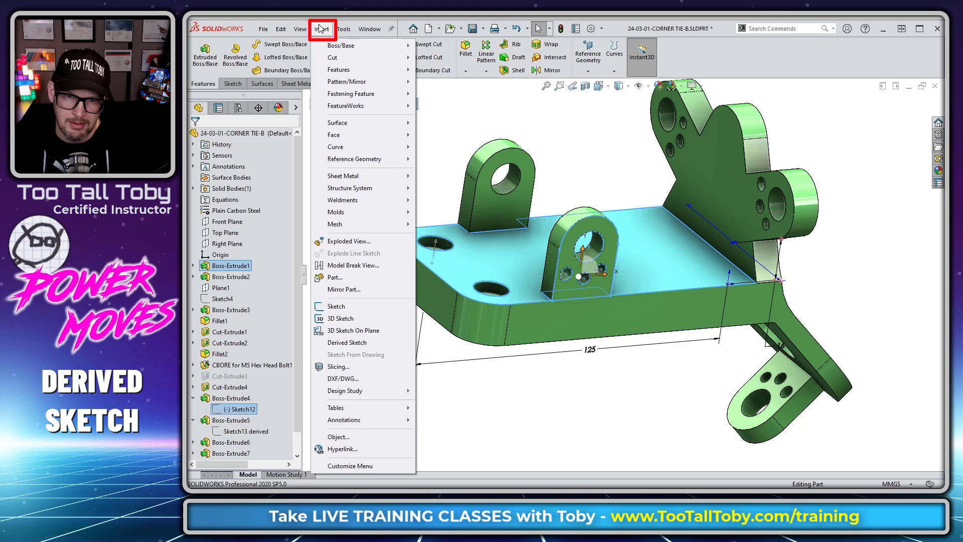
pyautogui.moveTo(362, 342)
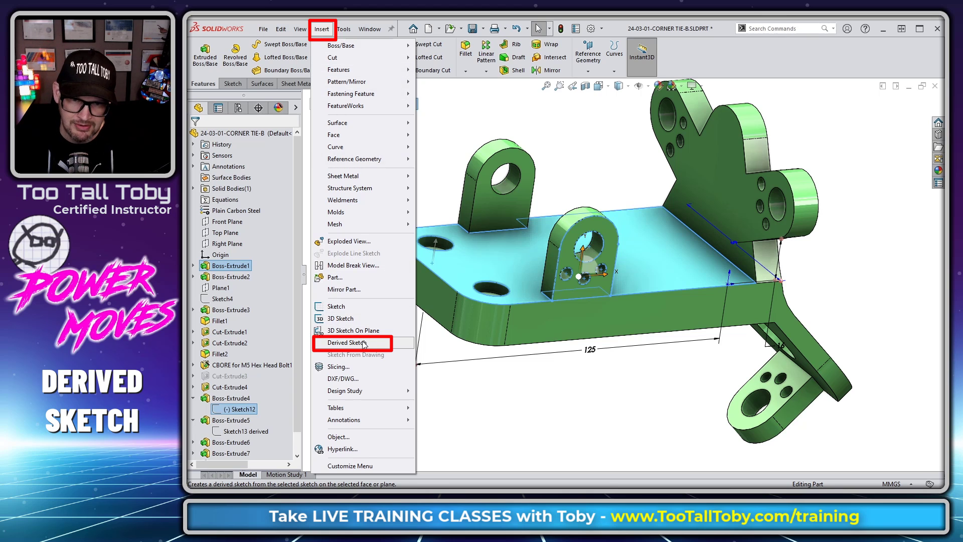
pyautogui.click(347, 343)
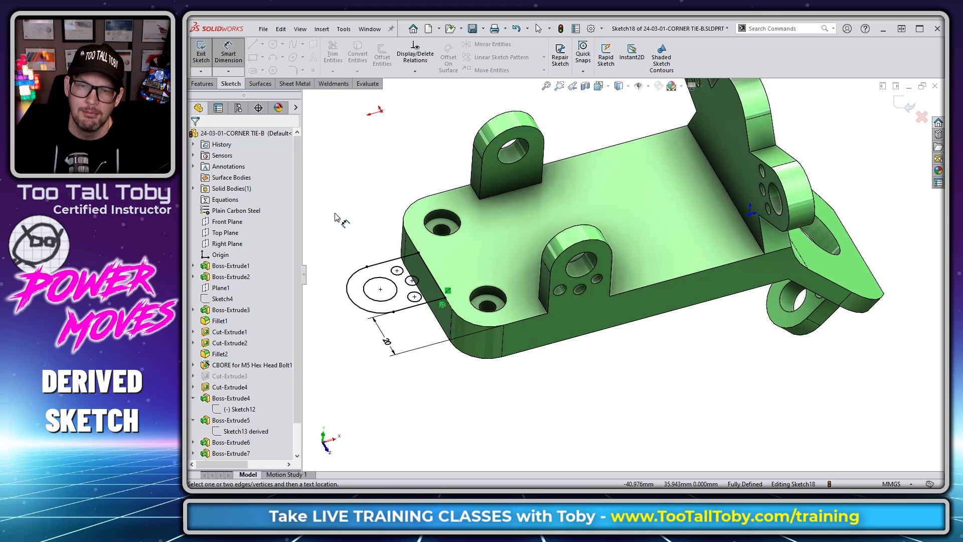
pyautogui.moveTo(362, 217)
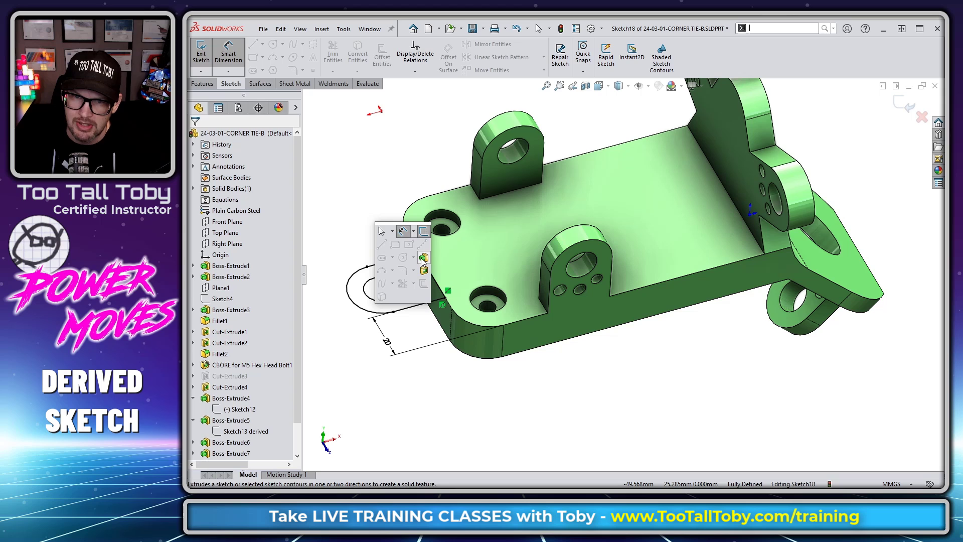
# Extrude the derived lug sketch Blind 8 mm into a tab
pyautogui.click(423, 259)
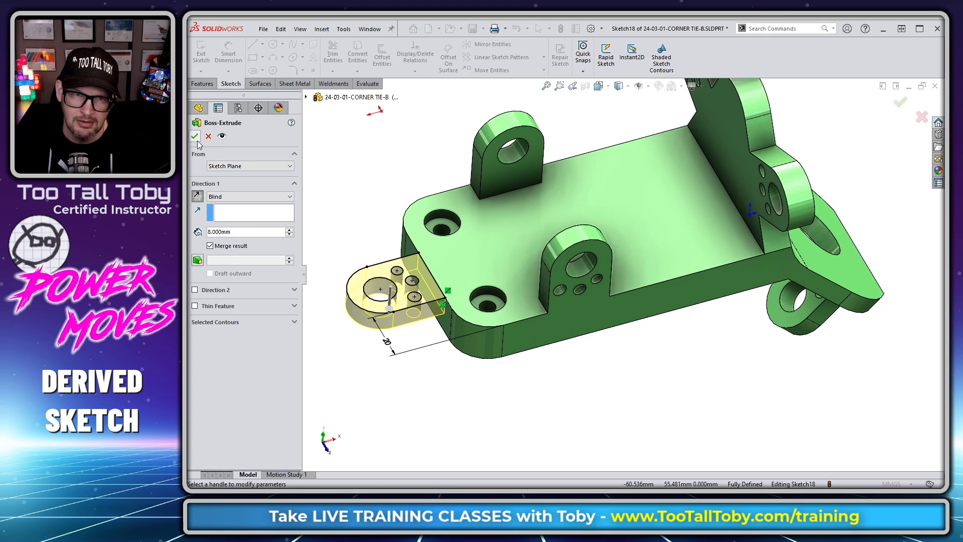
pyautogui.click(194, 136)
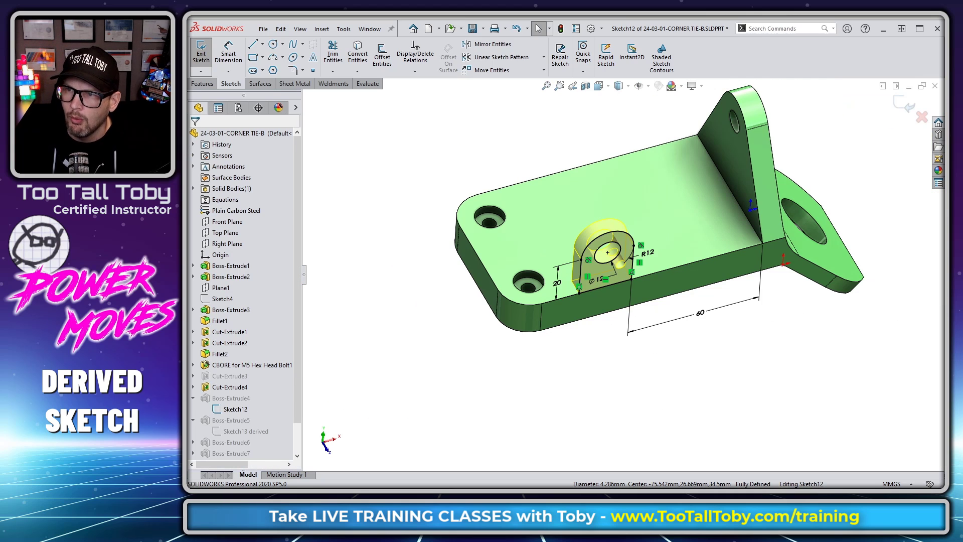
# View the open Sketch12 Normal To its sketch plane
pyautogui.click(201, 53)
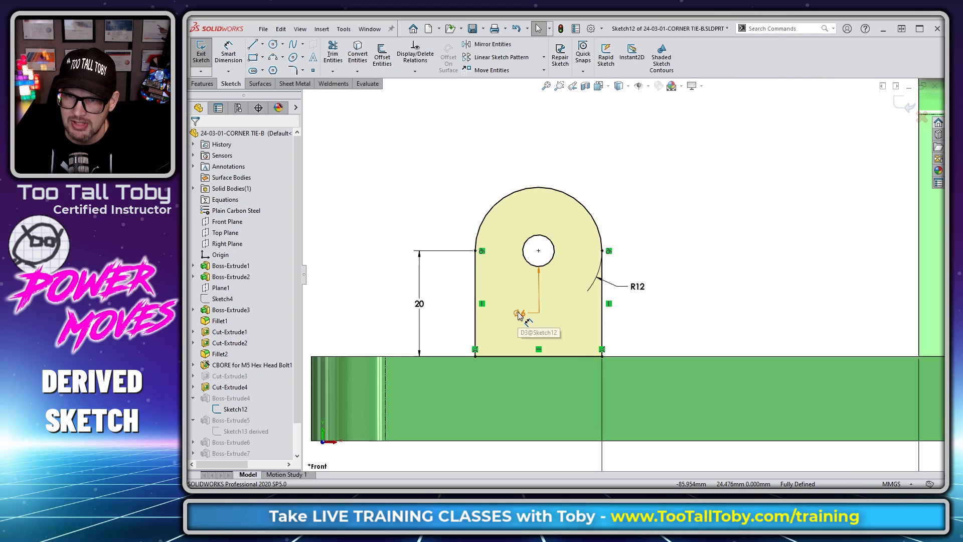
# Change the lug sketch geometry and exit the sketch so derived lugs rebuild
pyautogui.click(538, 250)
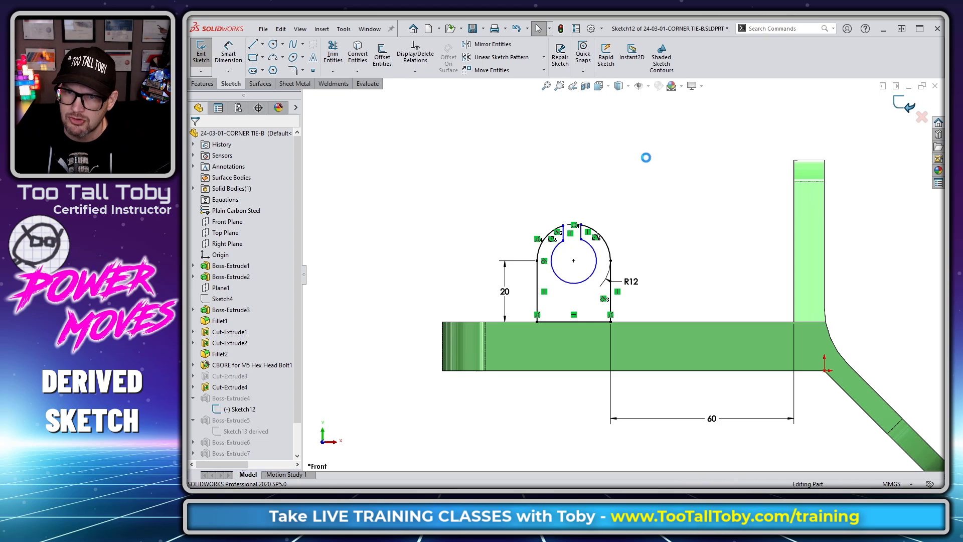
pyautogui.click(201, 53)
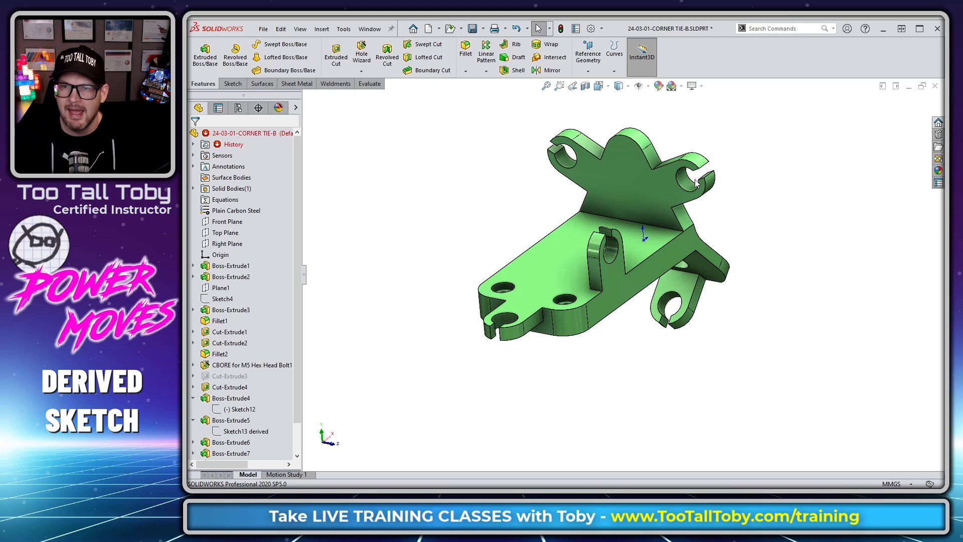
pyautogui.moveTo(436, 212)
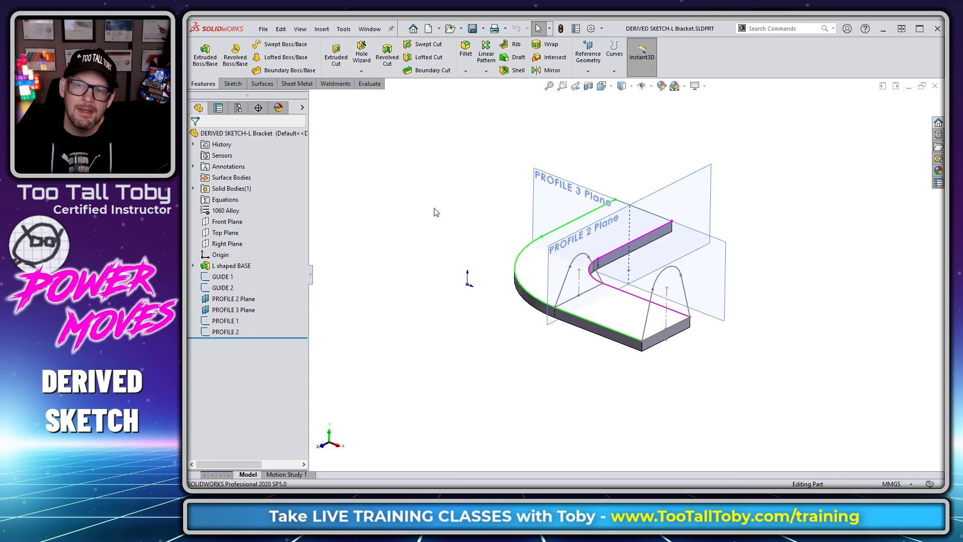
pyautogui.moveTo(467, 345)
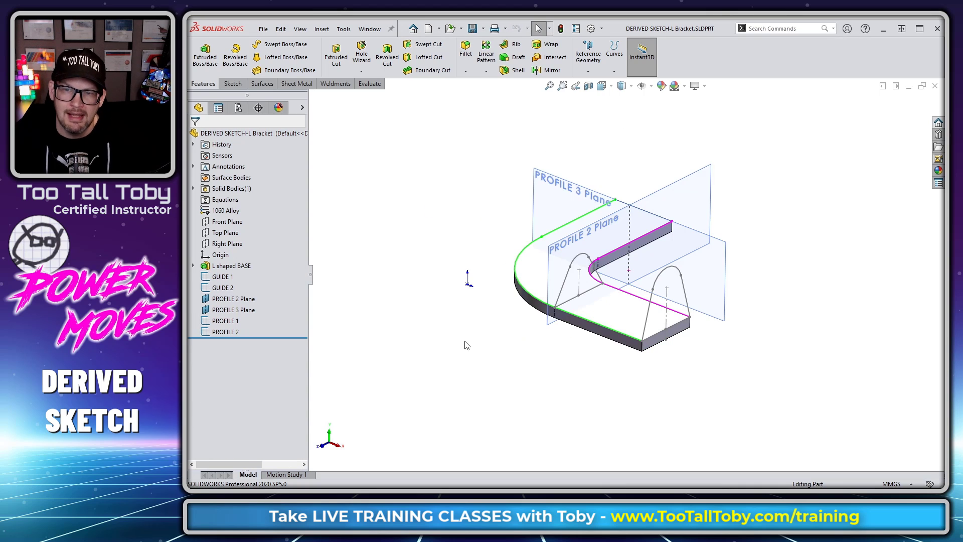
pyautogui.moveTo(321, 357)
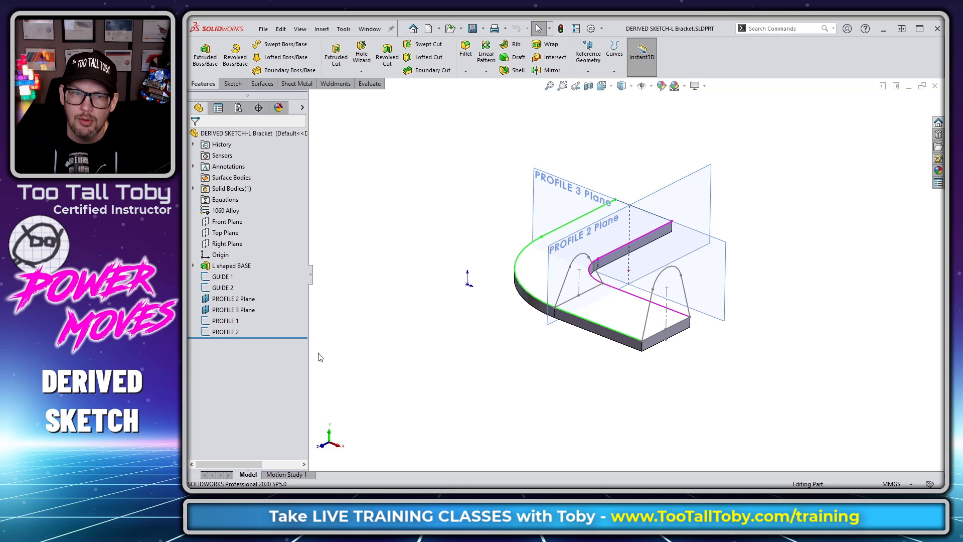
# In the DERIVED SKETCH-L Bracket part, select PROFILE 1
pyautogui.click(225, 321)
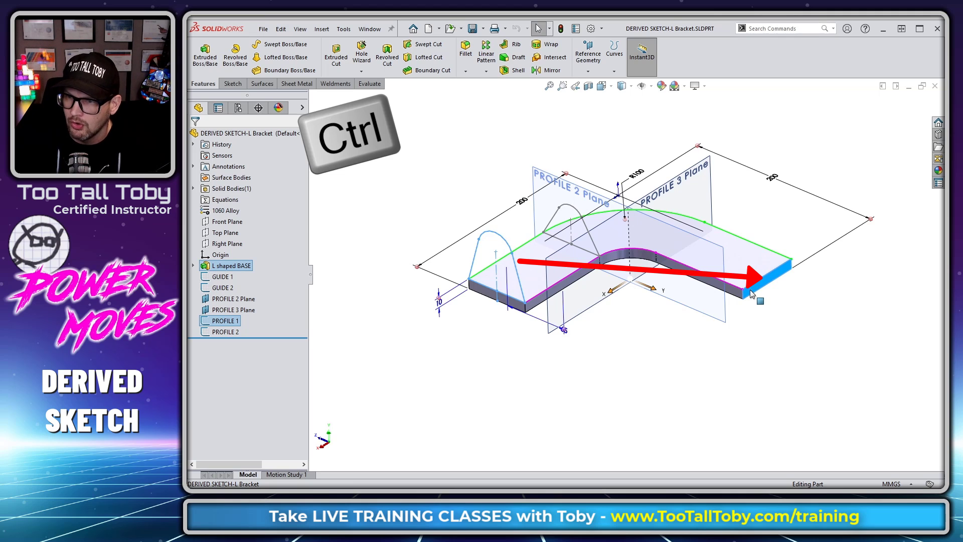
# Derive PROFILE 1 onto the far end face as Sketch2 and exit the sketch
pyautogui.click(749, 294)
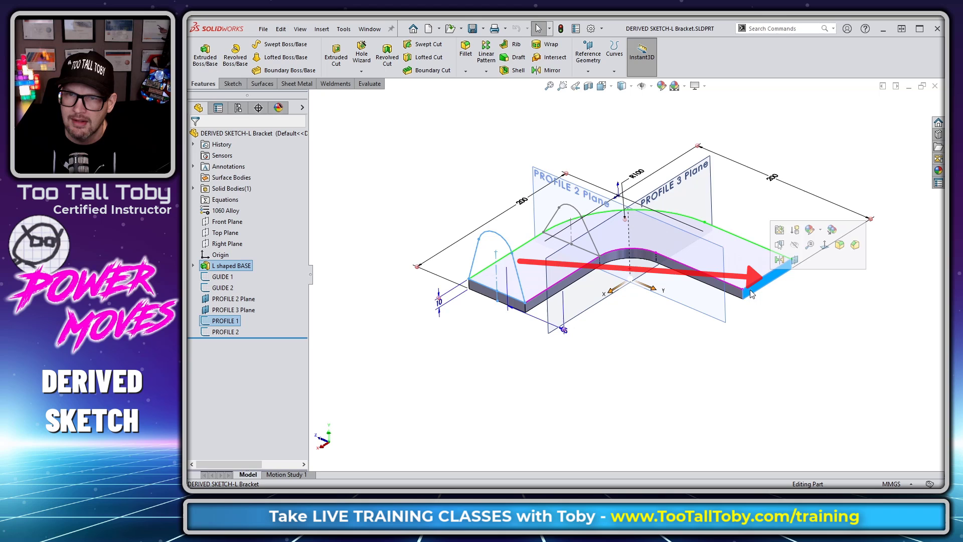
pyautogui.click(322, 28)
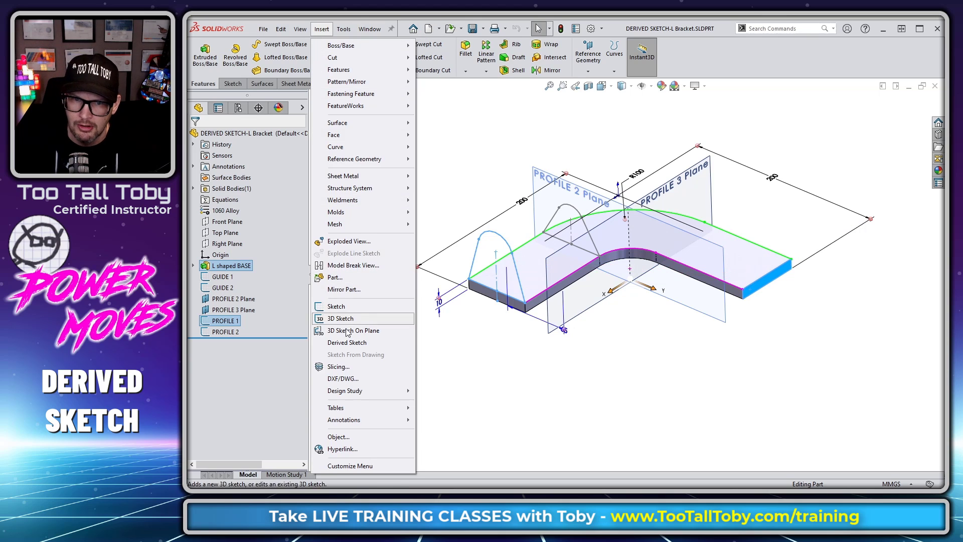
pyautogui.click(347, 342)
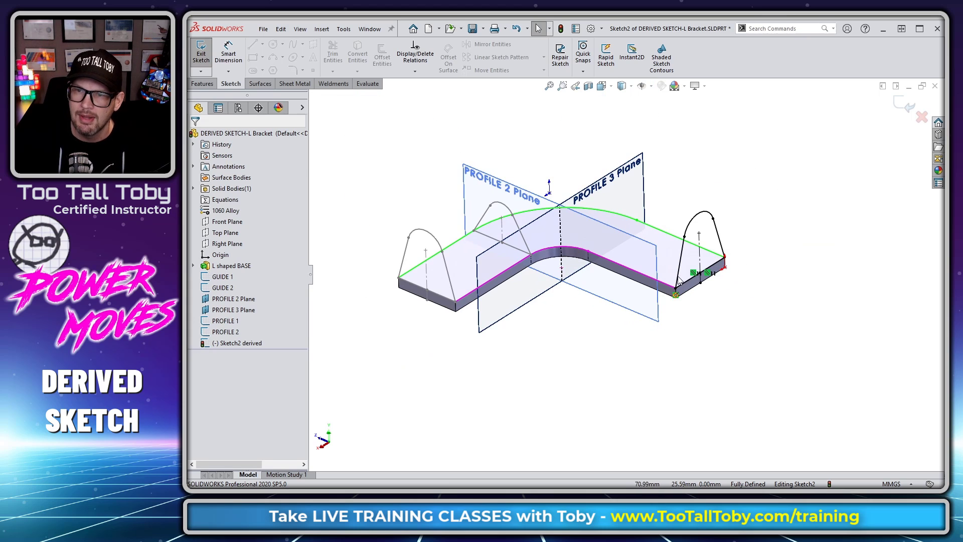
pyautogui.click(200, 52)
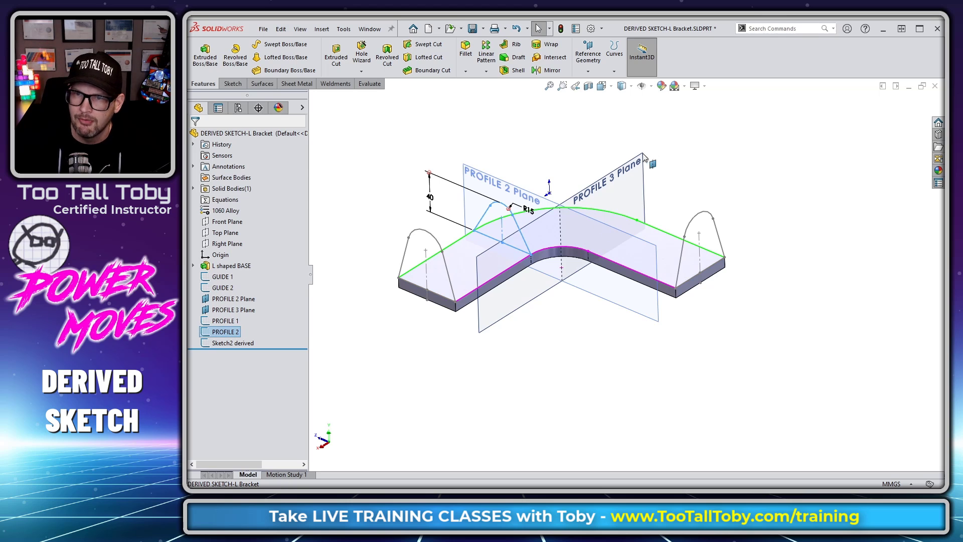
# Derive PROFILE 2 onto PROFILE 3 Plane, making its bottom line collinear with the base
pyautogui.click(611, 174)
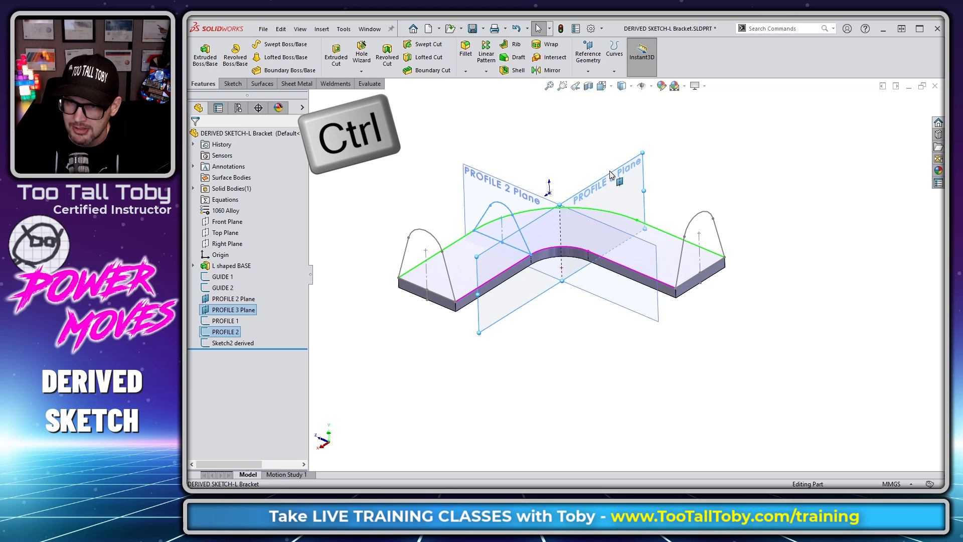
pyautogui.click(321, 28)
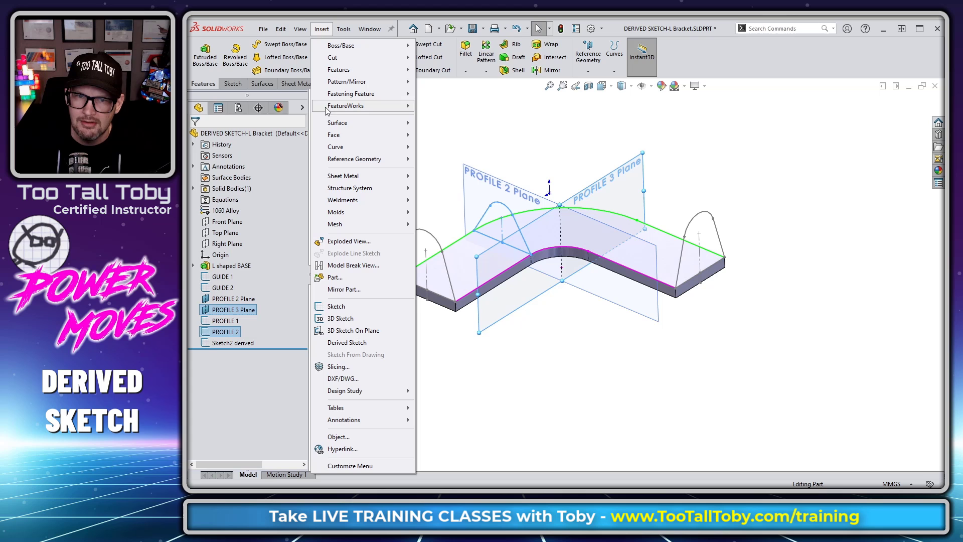
pyautogui.click(346, 342)
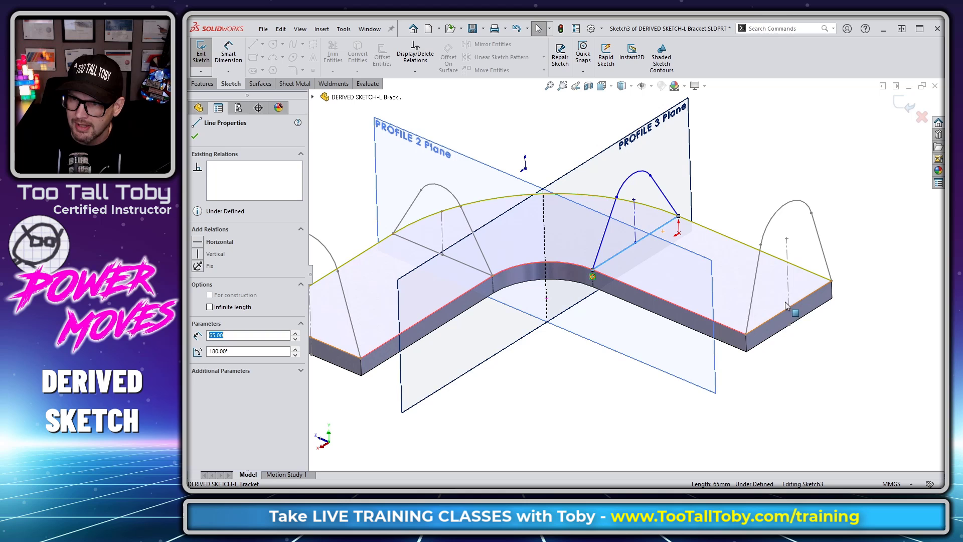
pyautogui.click(788, 319)
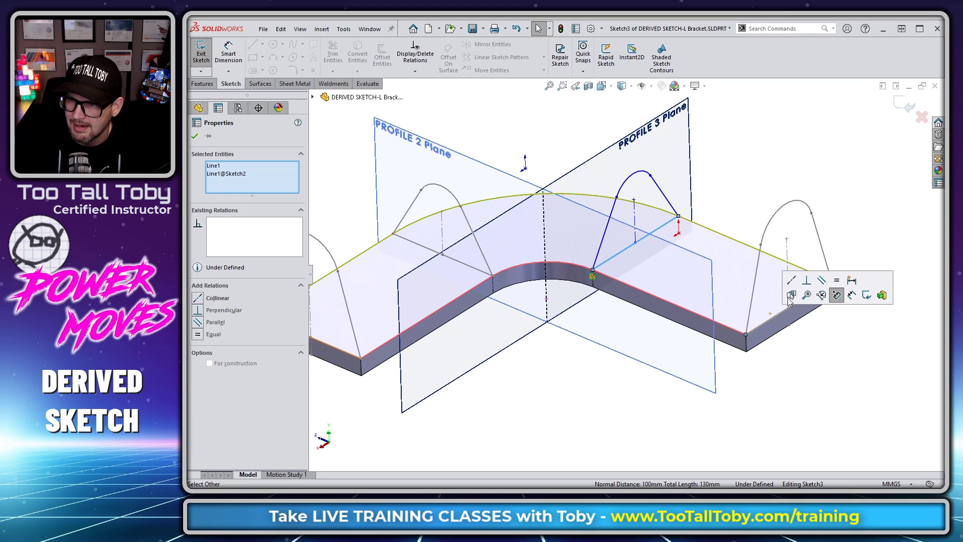
pyautogui.click(194, 122)
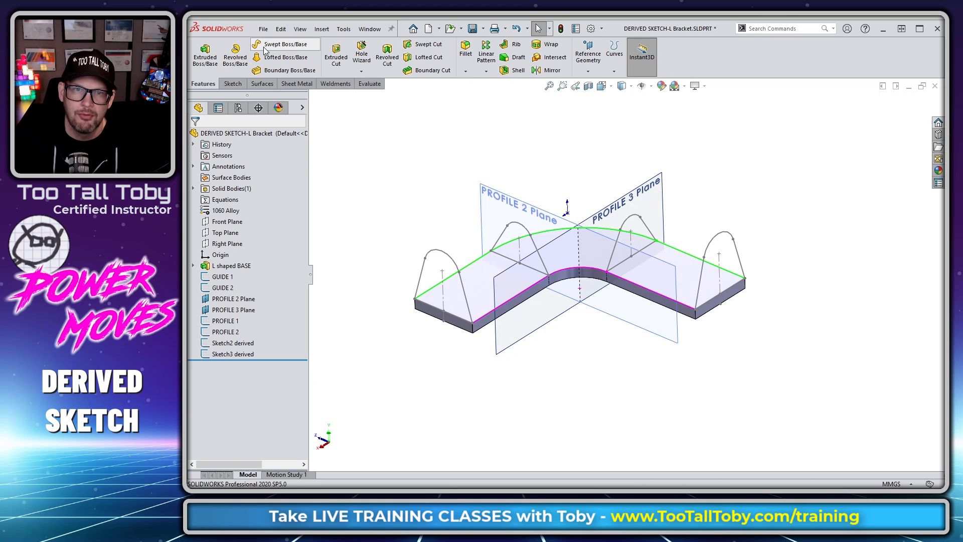
# Loft PROFILE 1, PROFILE 2, Sketch3 and Sketch2 along GUIDE 1 and GUIDE 2
pyautogui.click(290, 57)
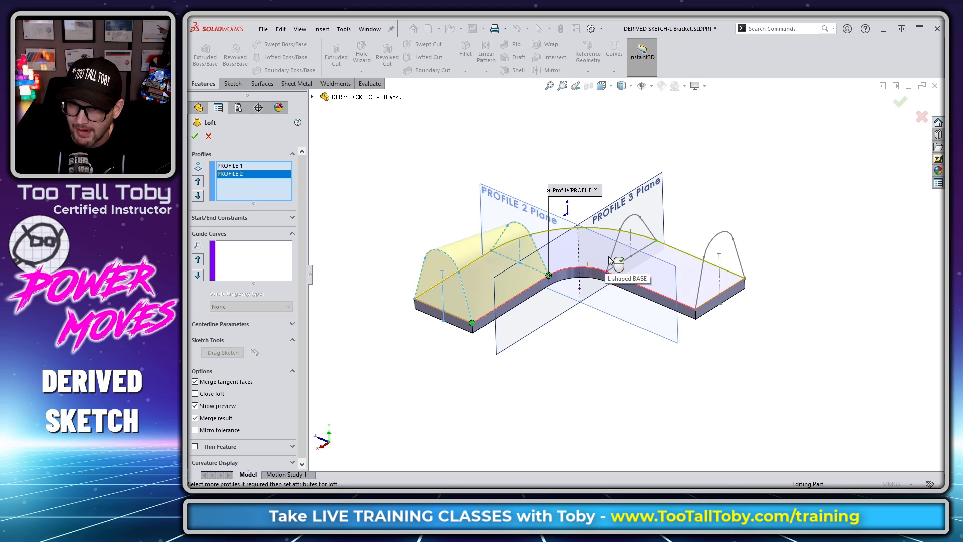
pyautogui.click(694, 301)
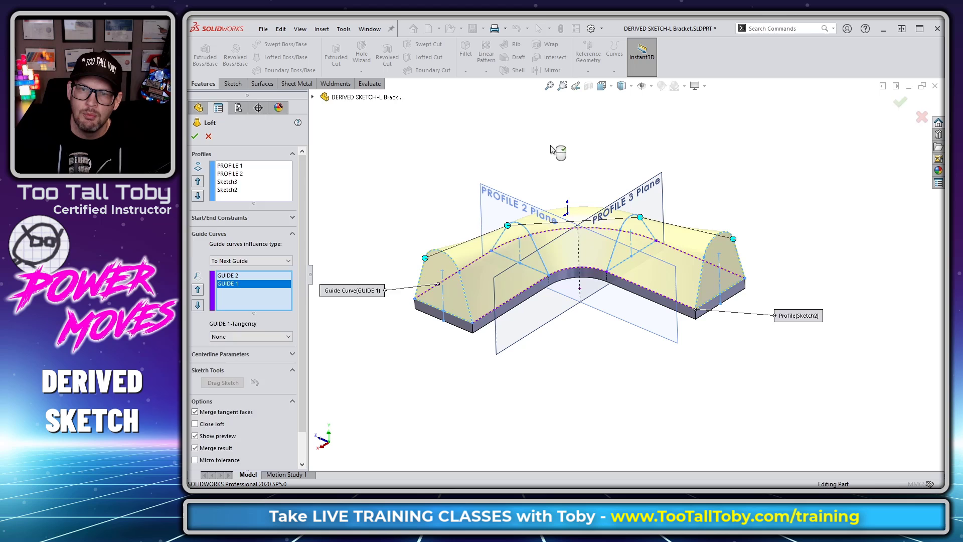
pyautogui.click(195, 136)
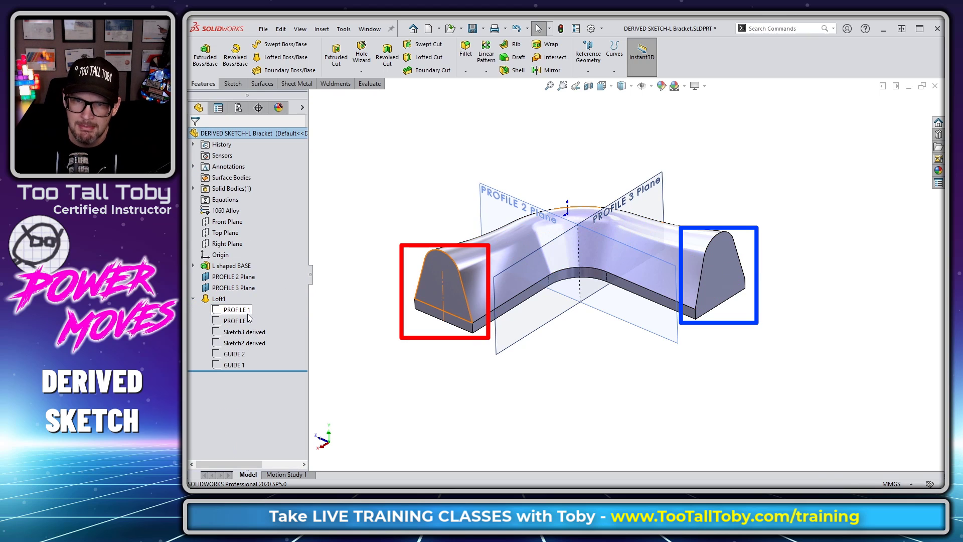
# Show the dimensions of PROFILE 1 (30, R20) and PROFILE 2 (65, R15)
pyautogui.click(236, 310)
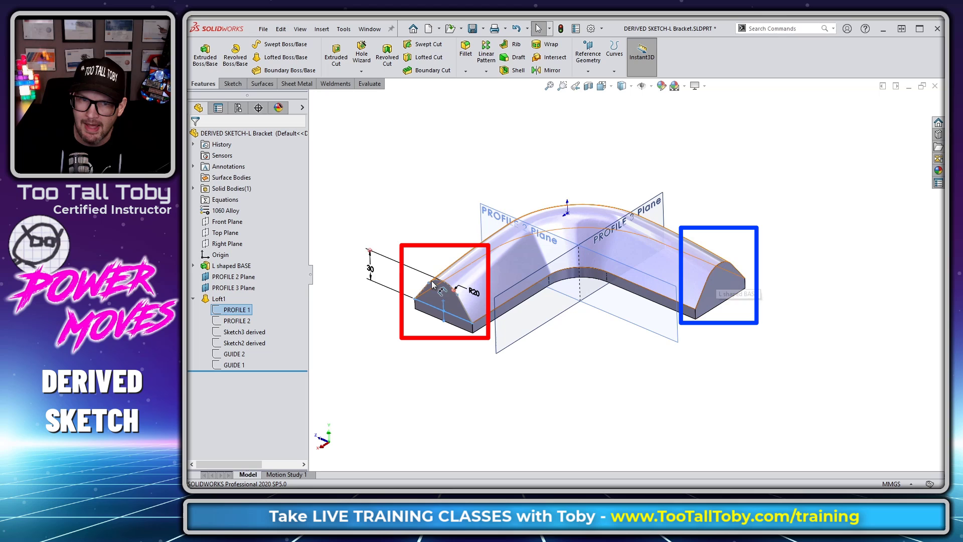
pyautogui.click(237, 309)
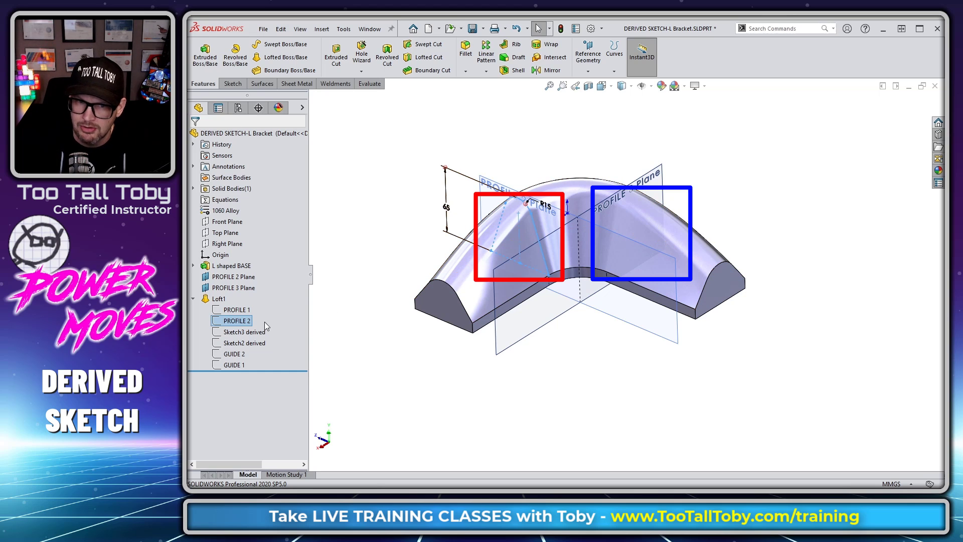
pyautogui.click(243, 331)
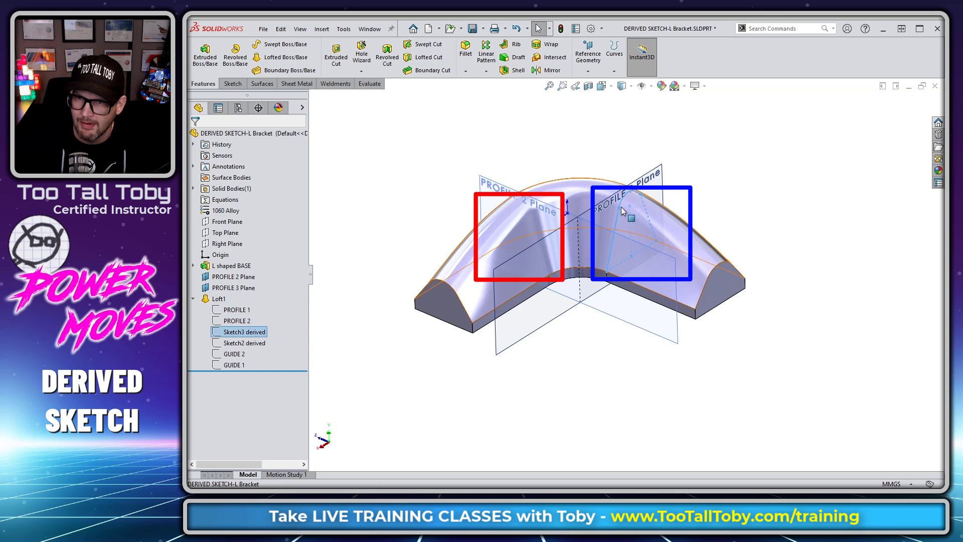